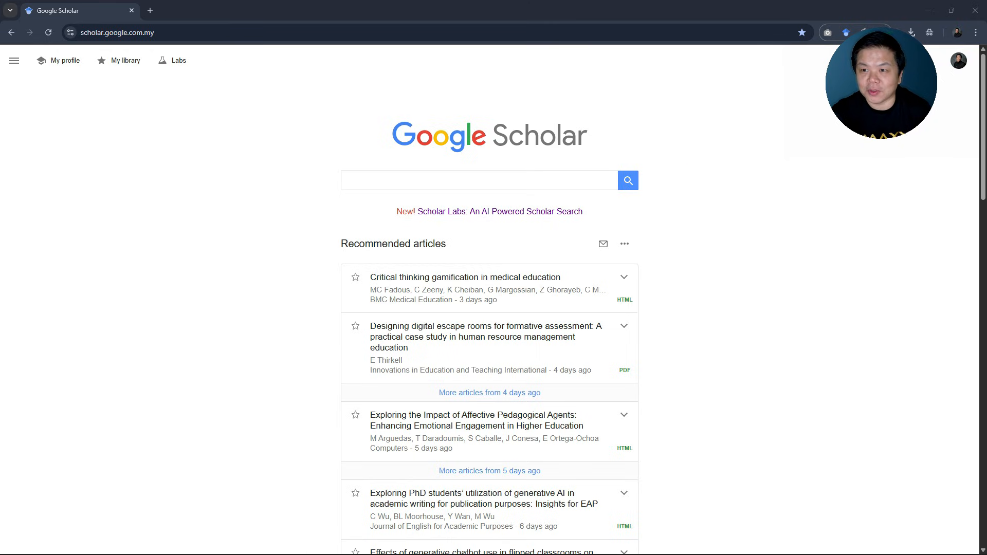
mouse_move(110, 51)
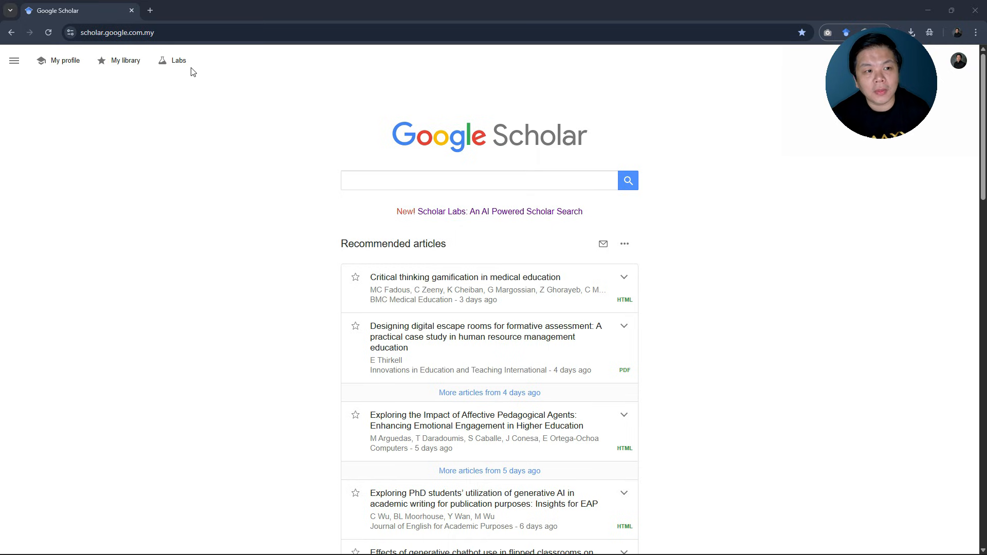
- Go to Scholar Labs from the Google Scholar top bar
left_click(178, 60)
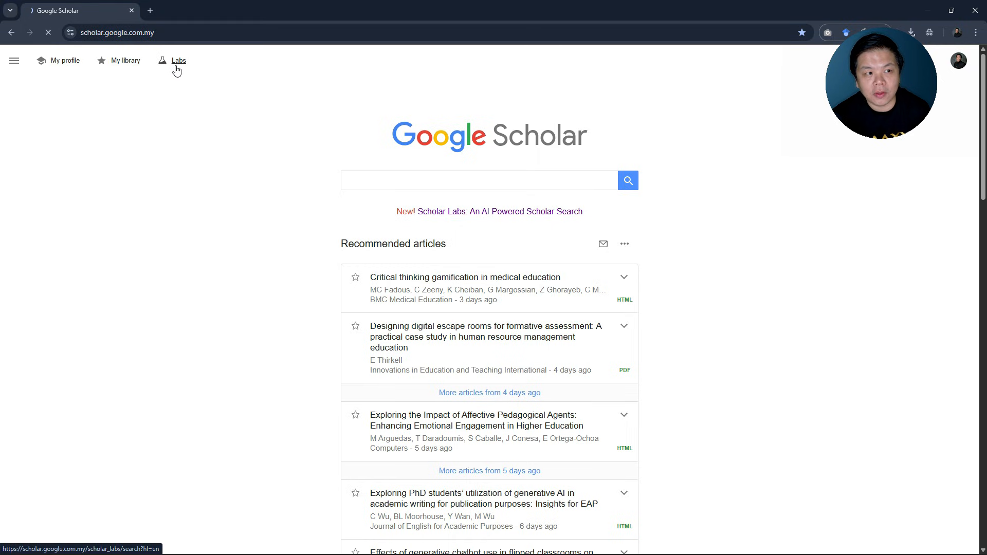
left_click(178, 61)
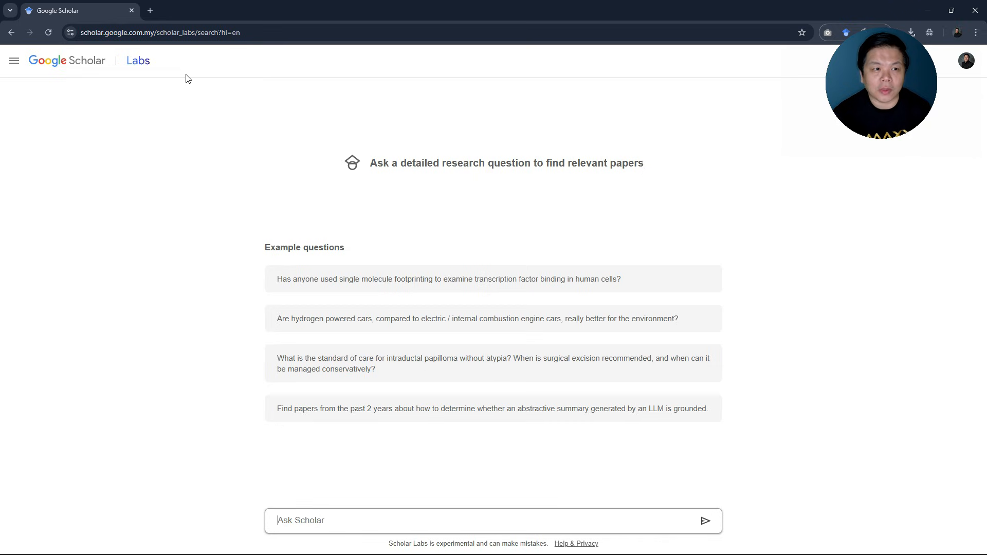
left_click(157, 32)
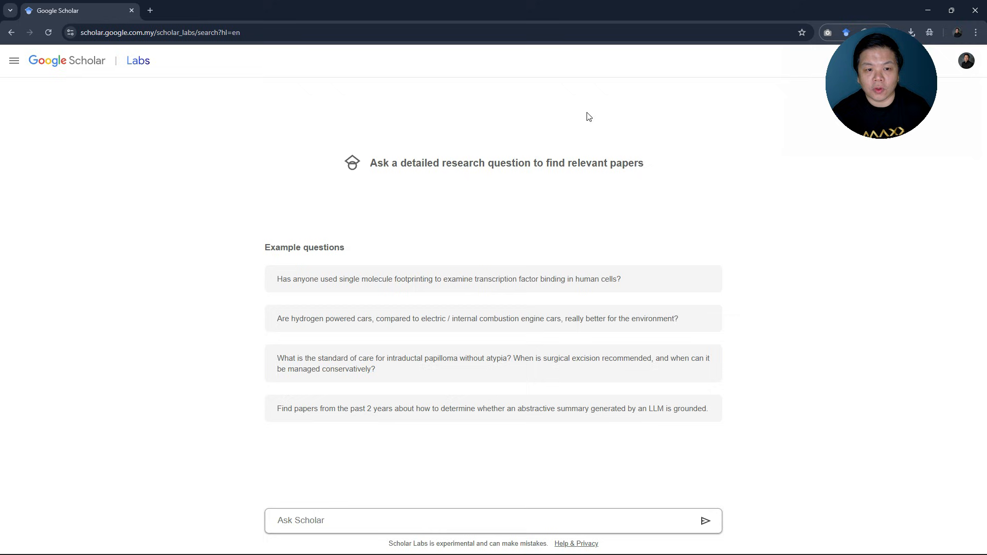
mouse_move(407, 390)
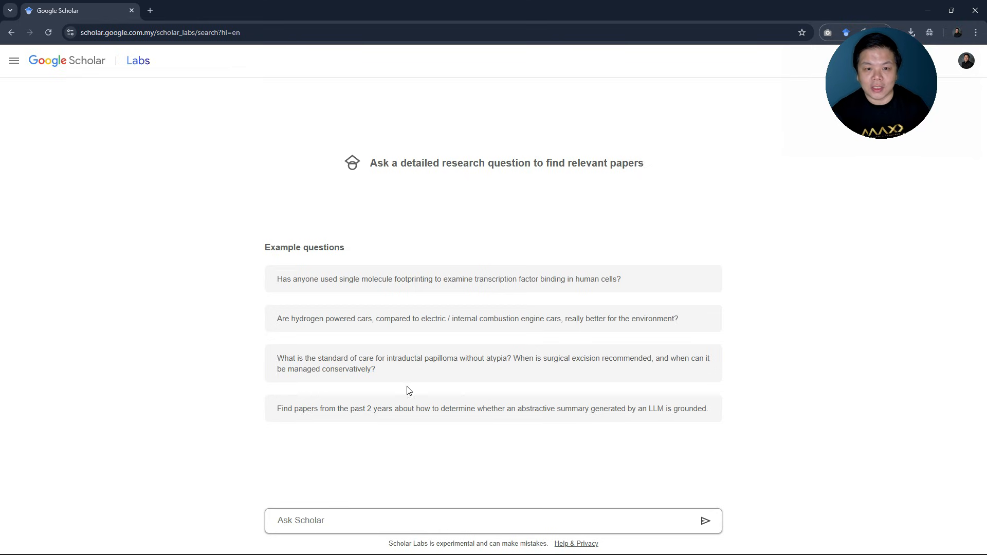
mouse_move(559, 313)
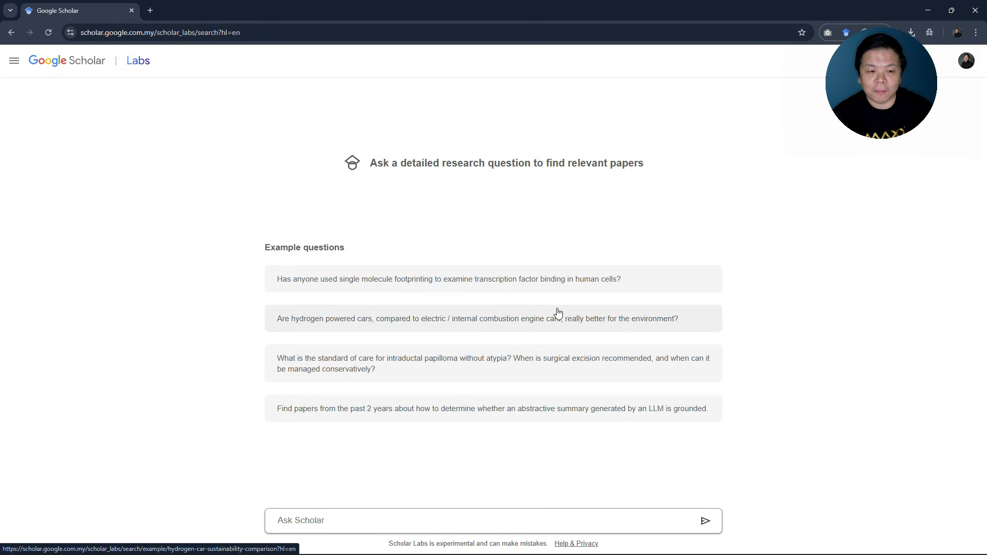
mouse_move(448, 383)
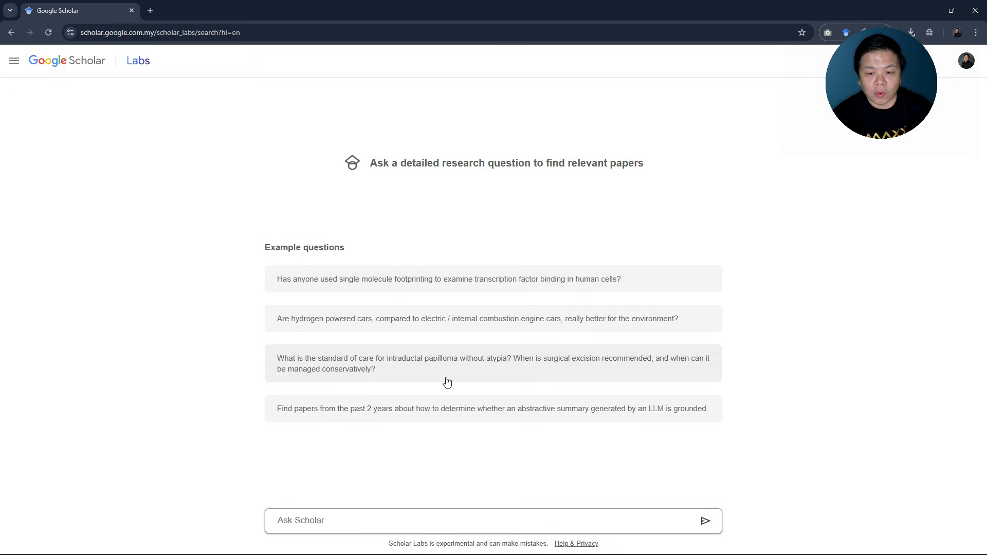
mouse_move(447, 380)
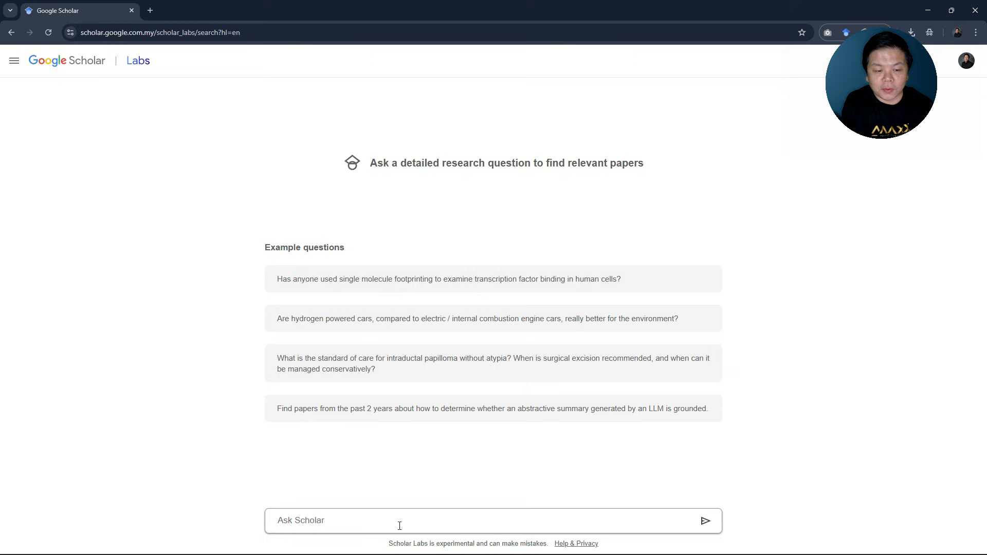
- Enter the question 'Has anyone research on AI and critical thinking in Malaysia' in the Ask Scholar box
type("Has anyo")
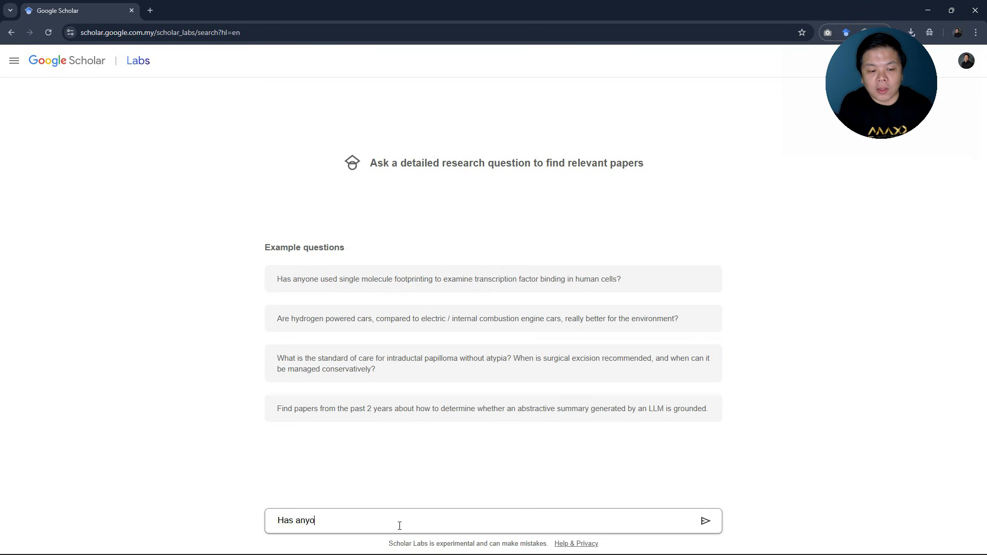
type("ne research")
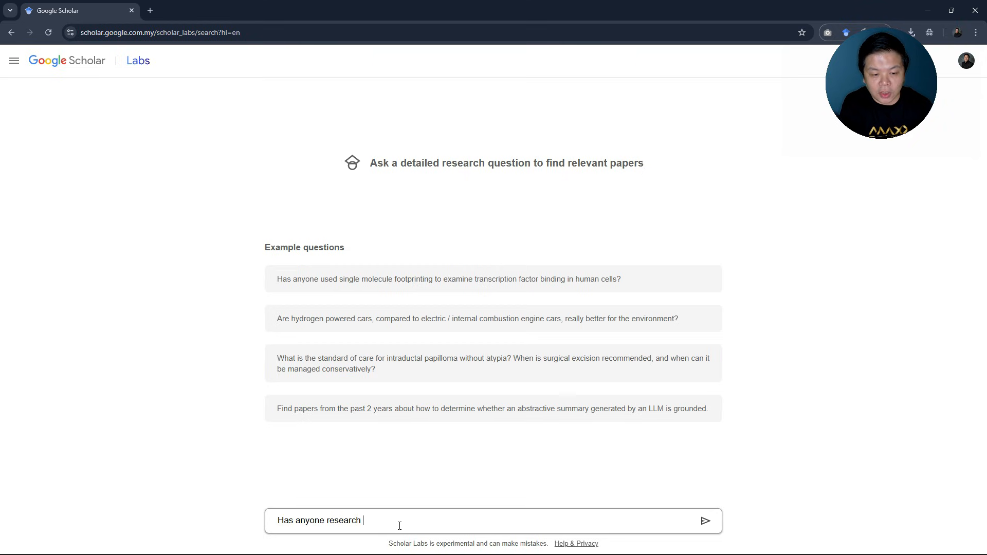
type("on AI")
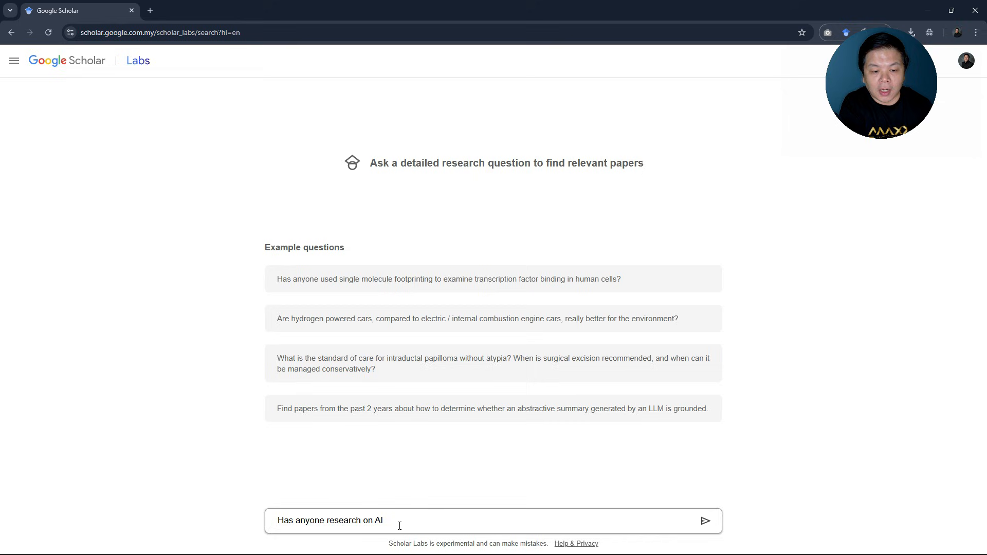
type("an do")
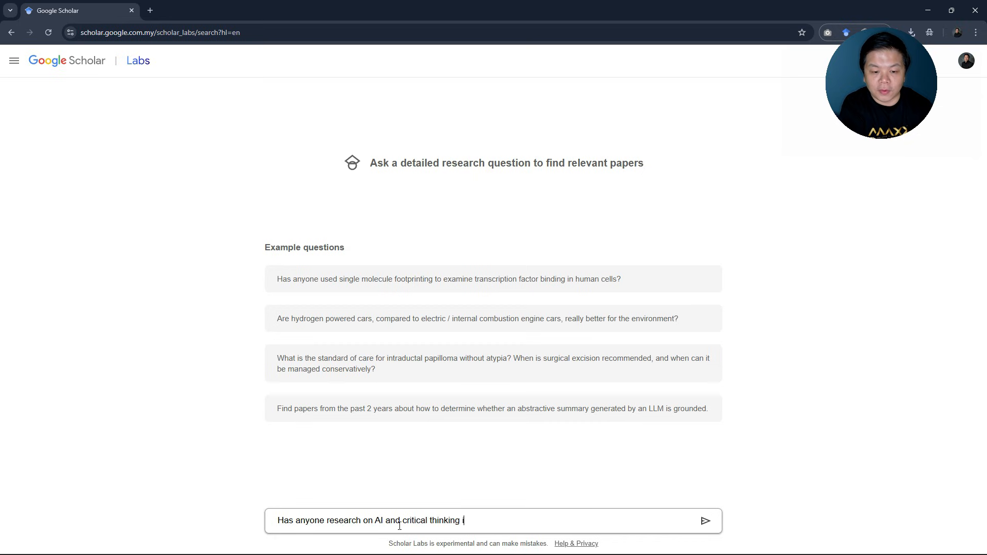
type("in Malaysia")
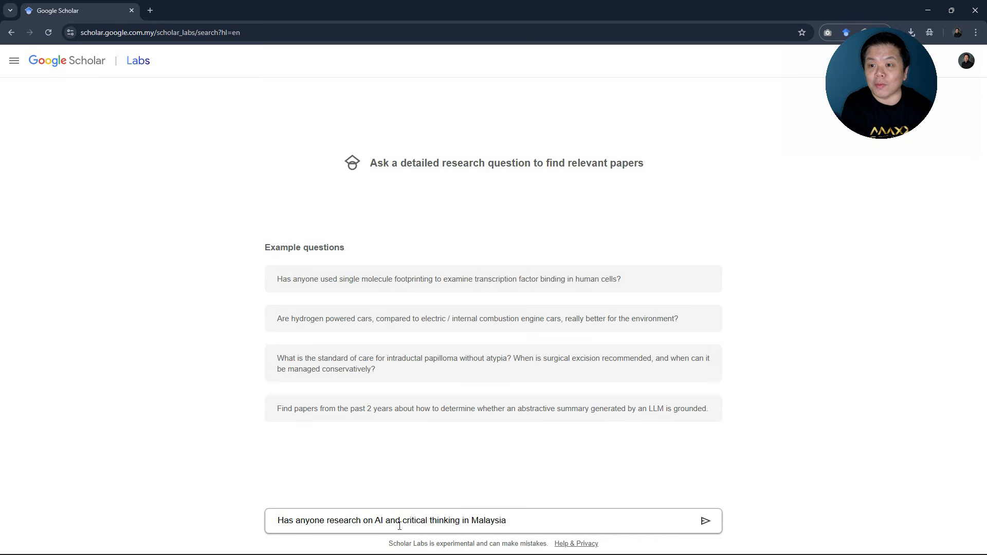
- Submit the question and read through the returned Malaysian AI and critical-thinking paper summaries
left_click(705, 521)
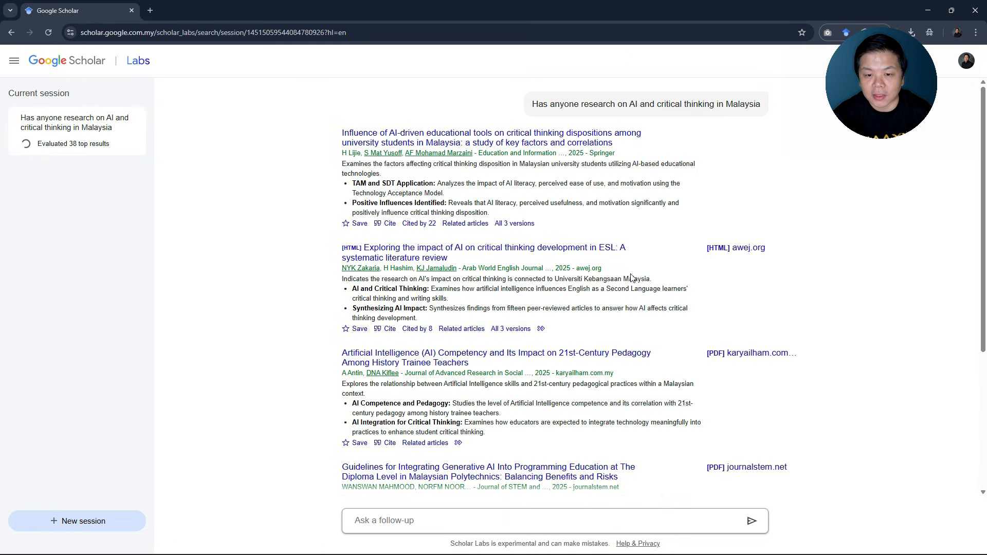
scroll("down", 3)
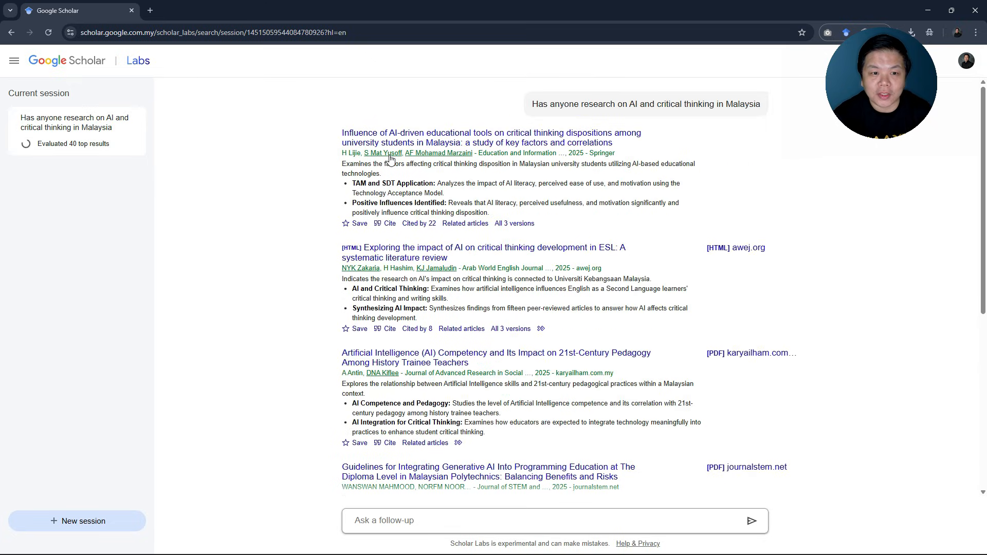
mouse_move(518, 178)
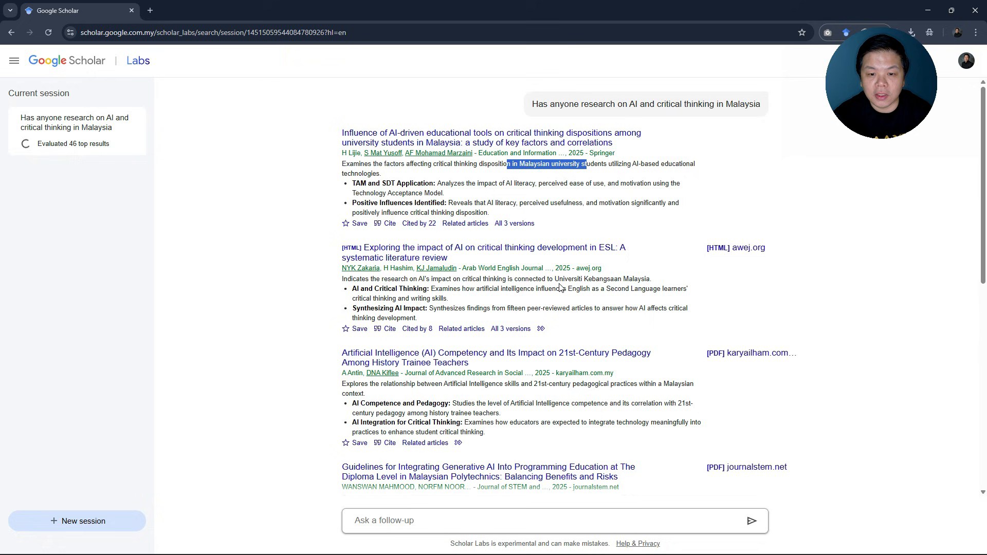
scroll("down", 3)
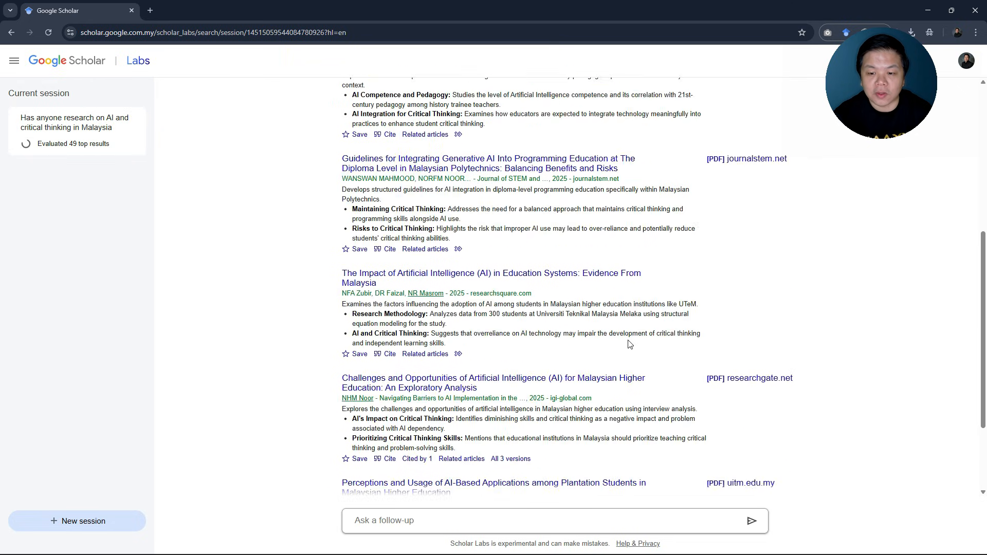
scroll("up", 3)
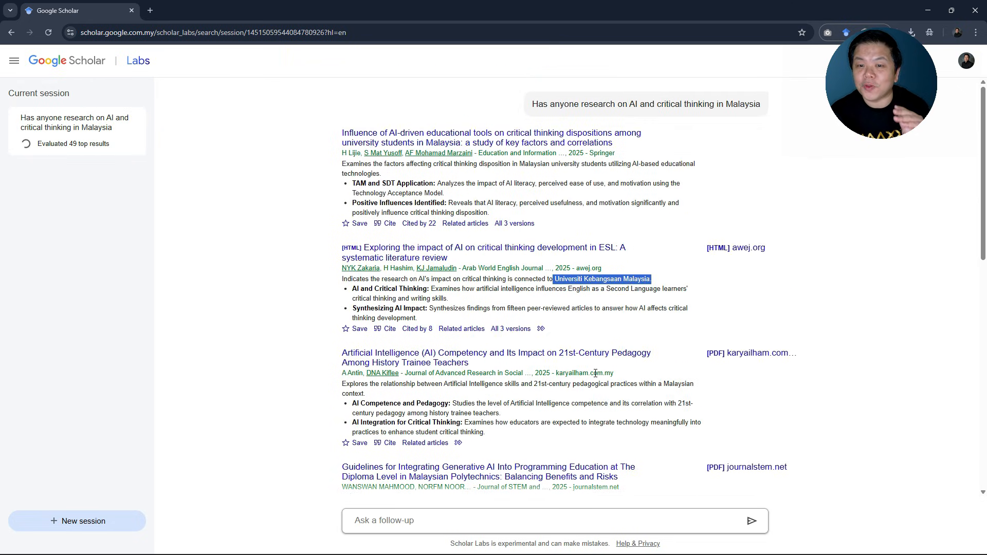
scroll("down", 3)
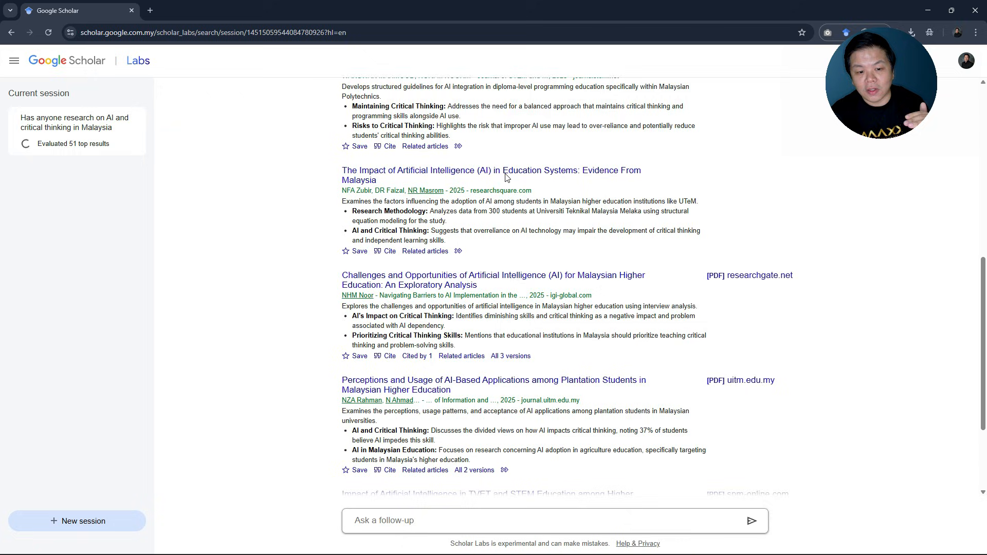
scroll("up", 3)
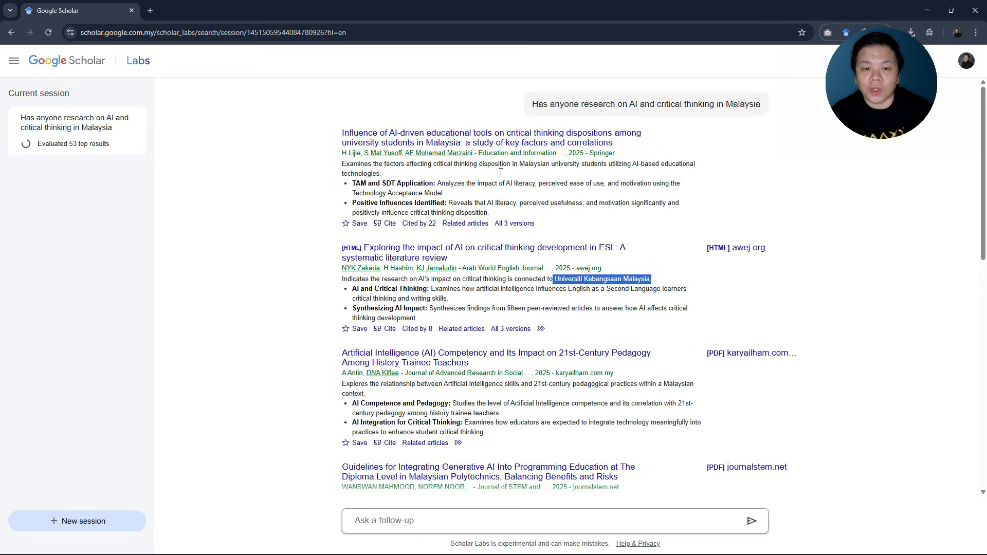
mouse_move(759, 116)
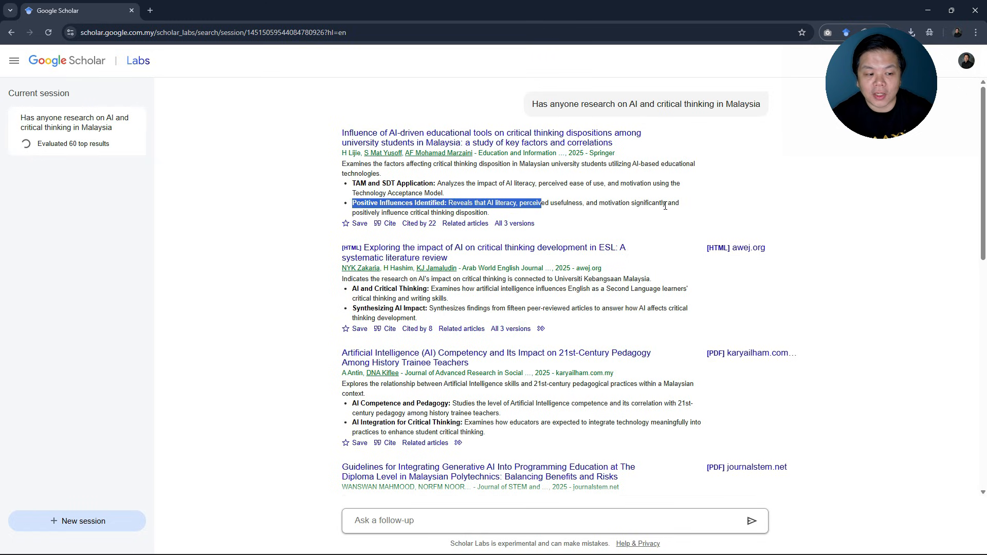
scroll("down", 3)
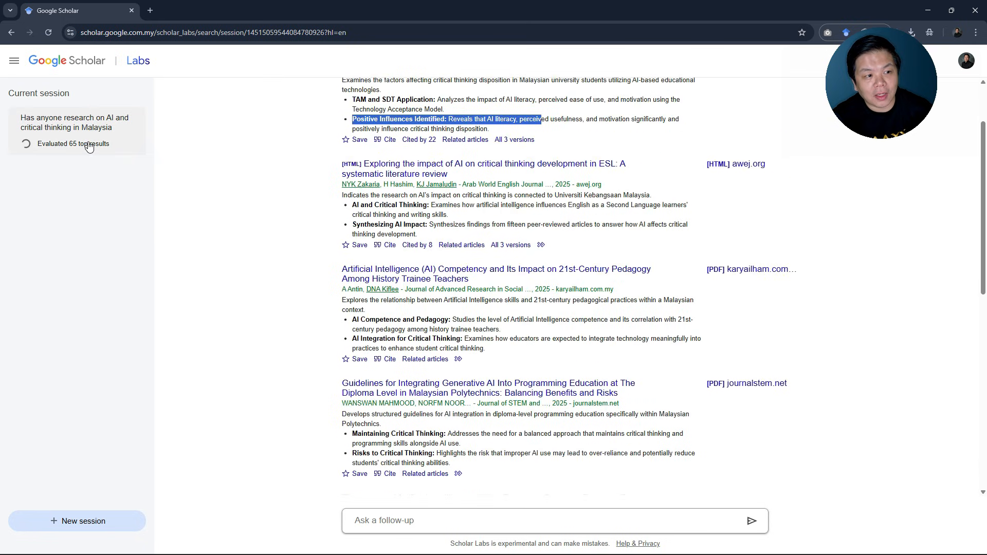
scroll("up", 3)
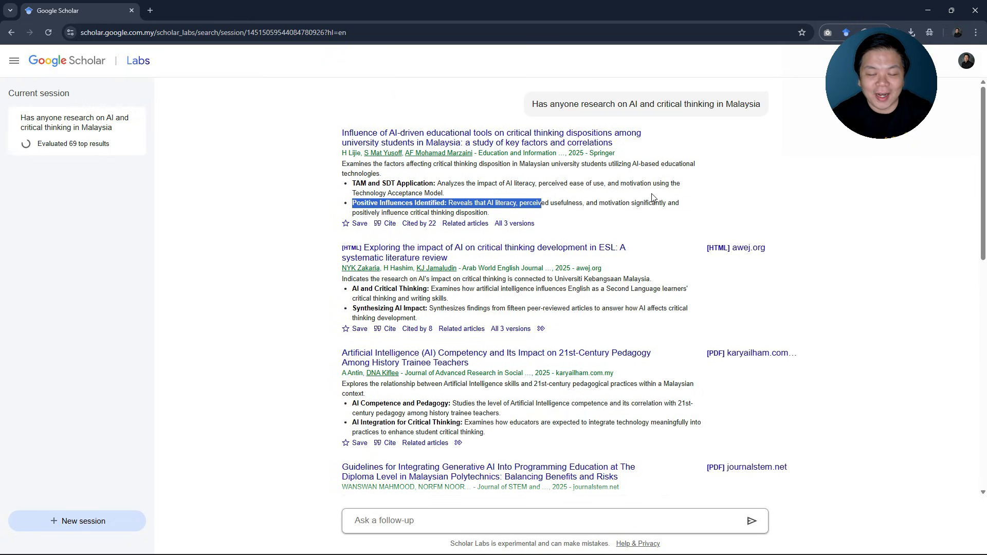
scroll("down", 3)
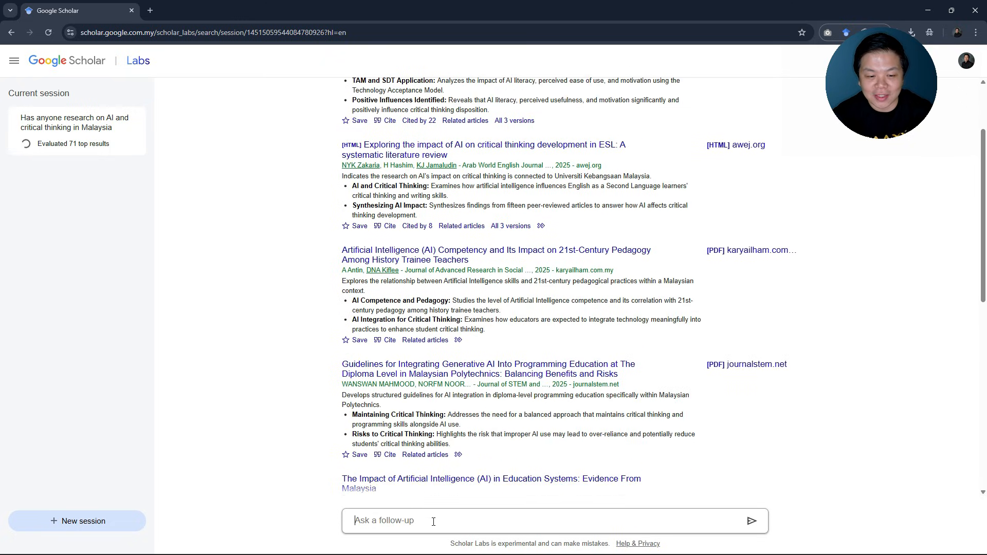
- Send the follow-up 'which study uses experimental design'
type("which study uses ex")
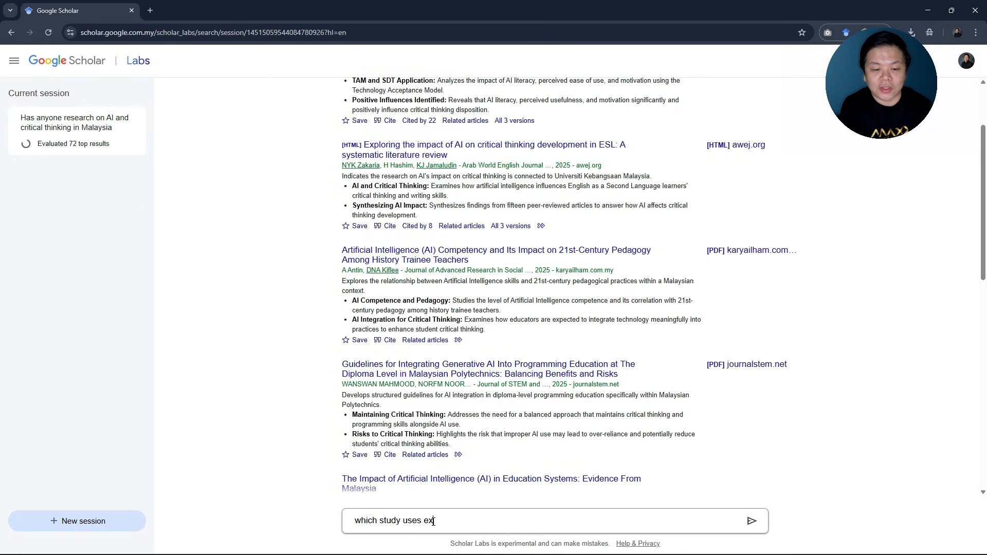
type("erim")
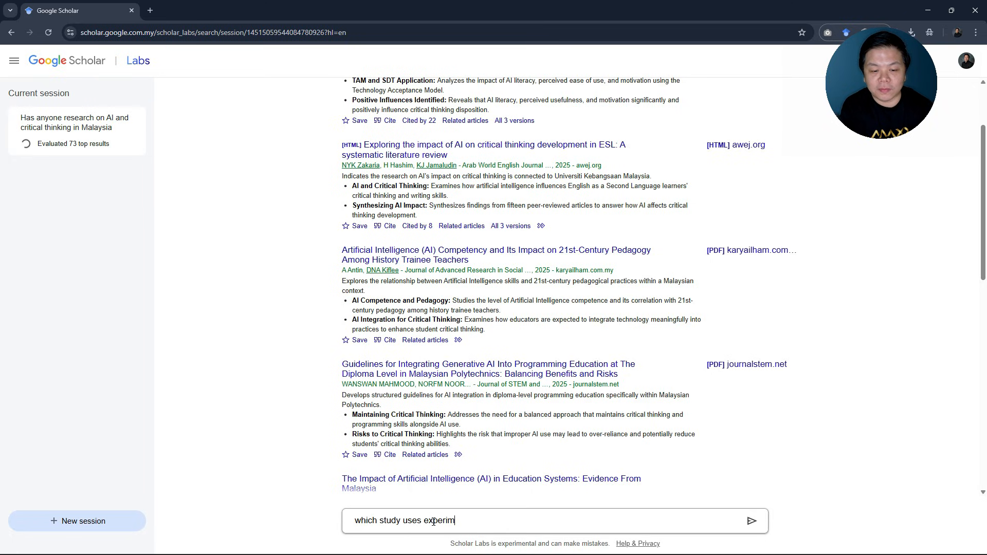
left_click(751, 520)
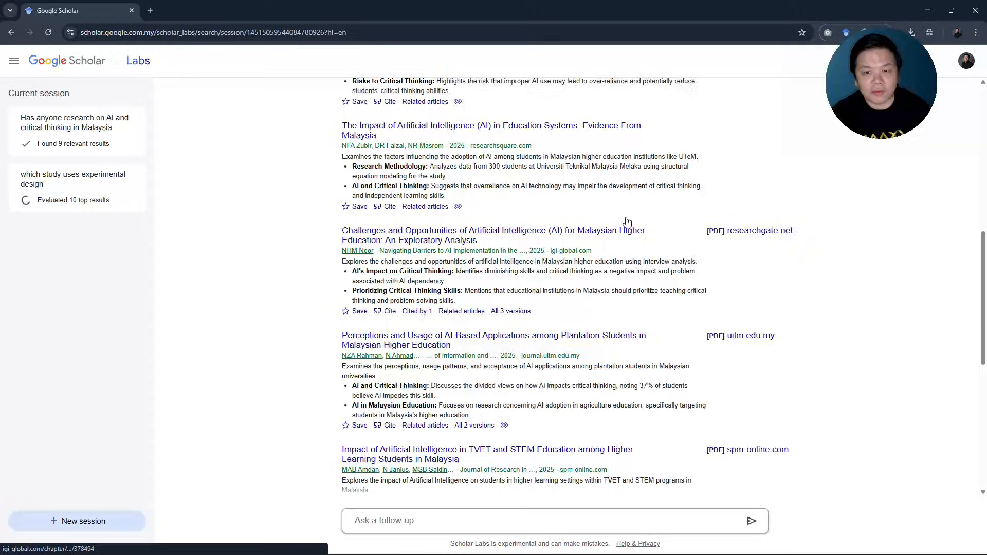
- Save the AI inquiry-learning and critical-thinking paper to My library without a label
scroll("down", 3)
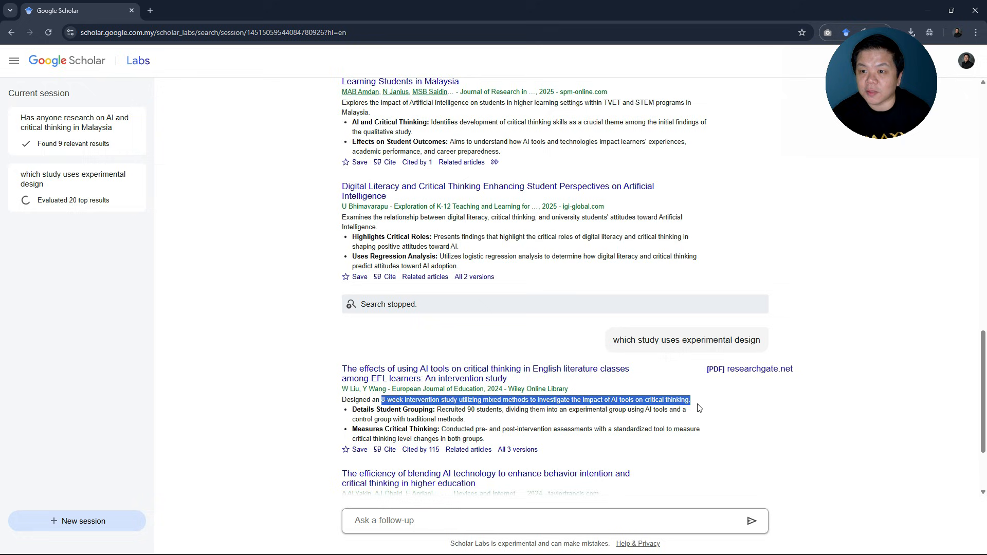
scroll("down", 3)
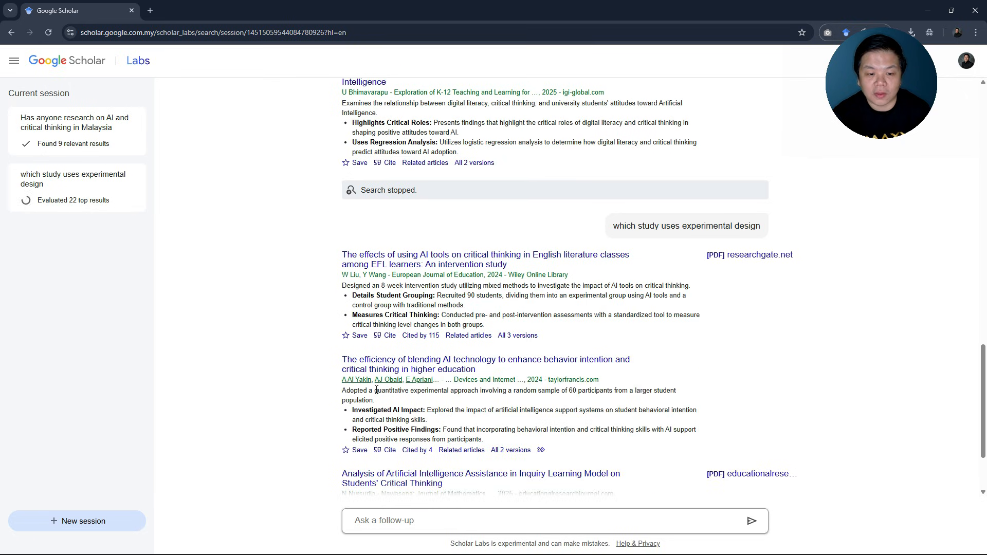
scroll("down", 3)
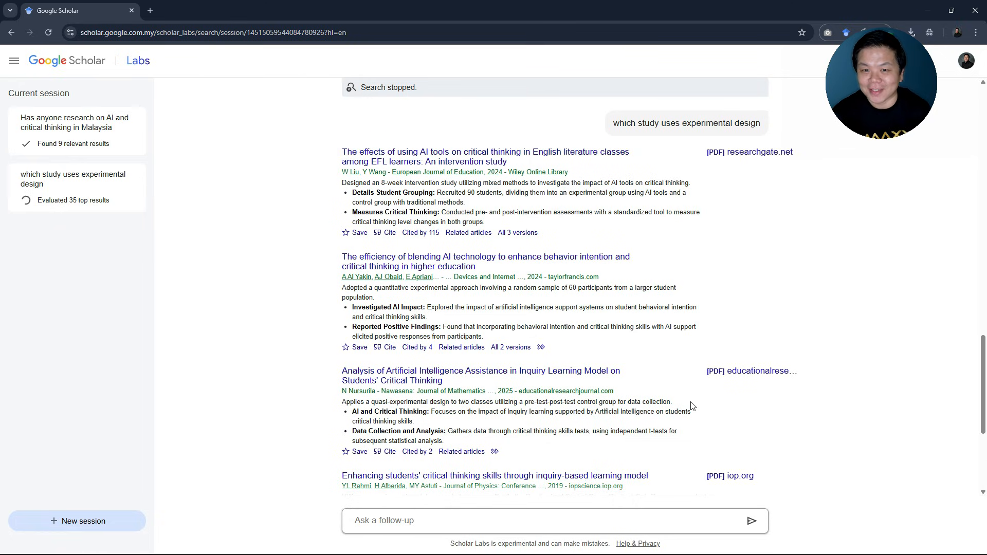
left_click(441, 520)
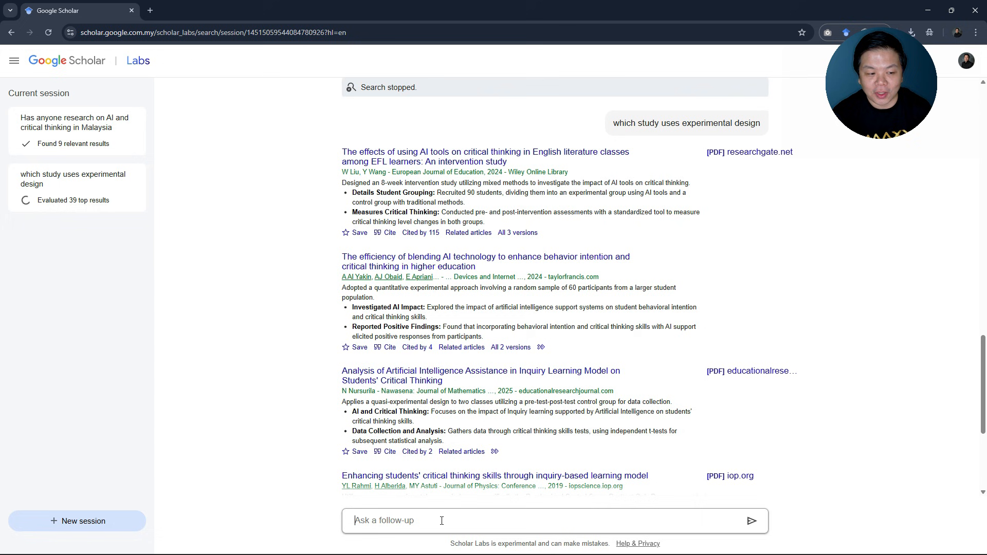
scroll("down", 3)
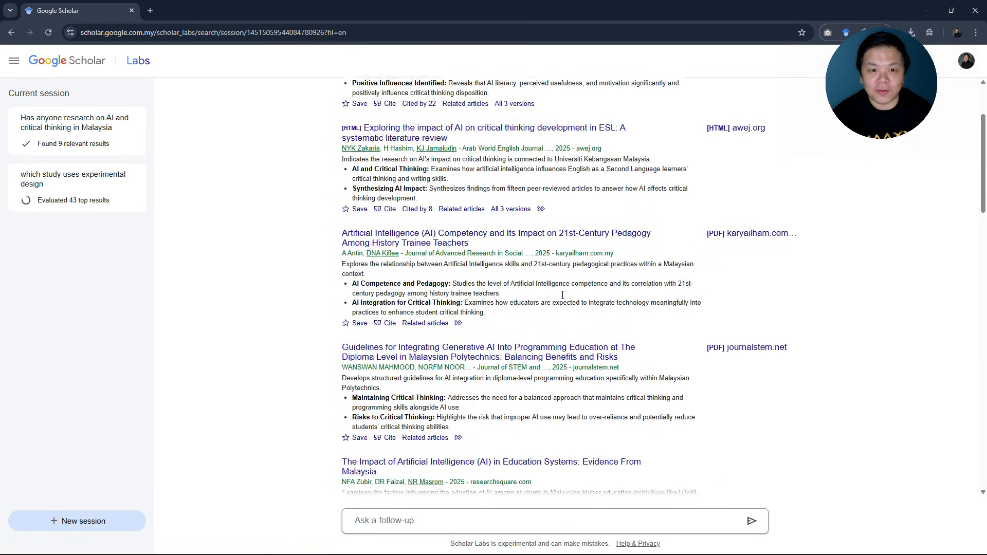
scroll("down", 3)
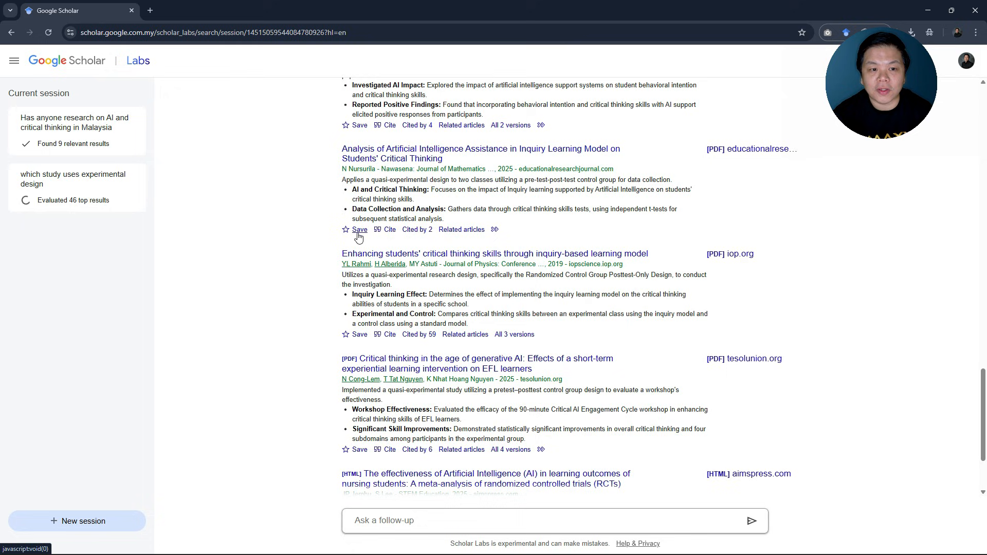
left_click(360, 230)
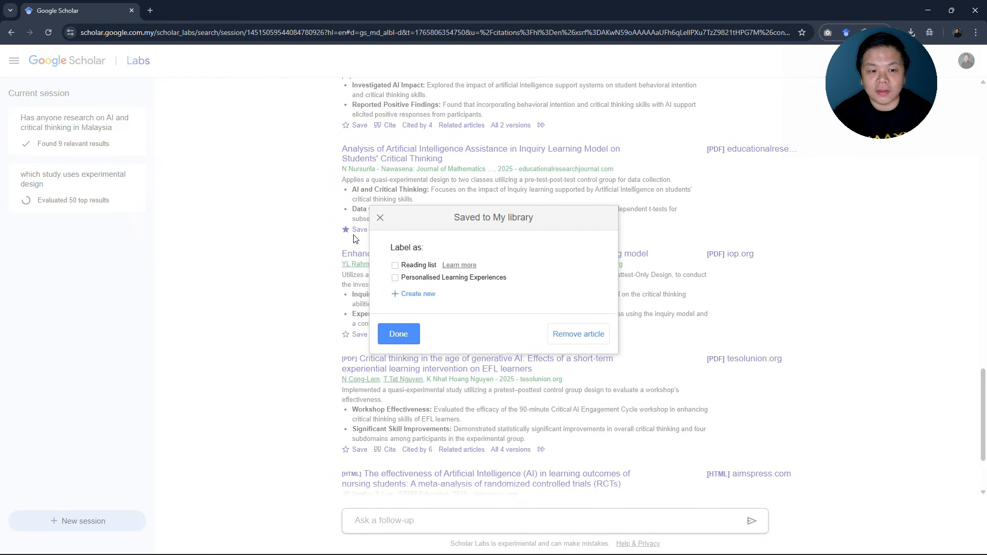
left_click(398, 333)
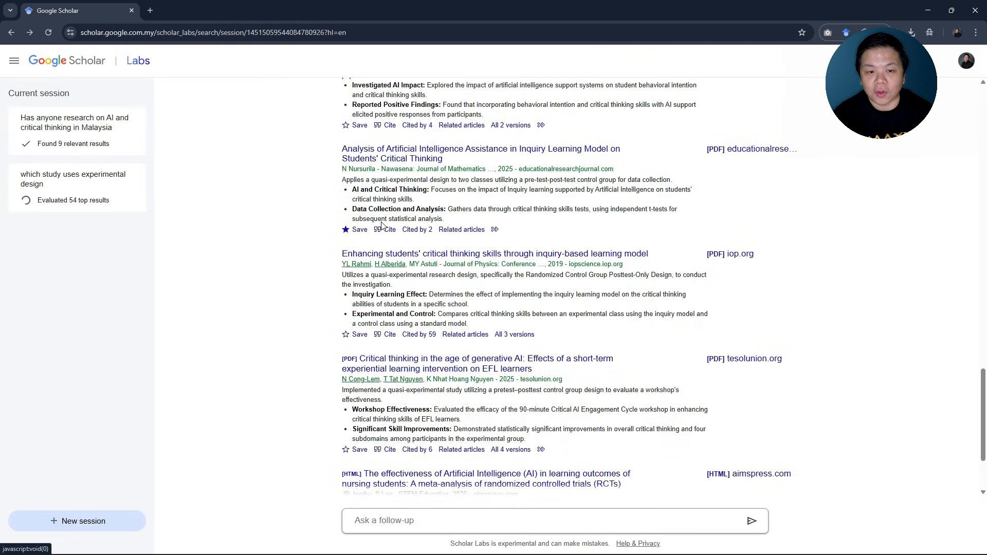
- Check the saved paper in My library from the Scholar home page, then go back
left_click(67, 61)
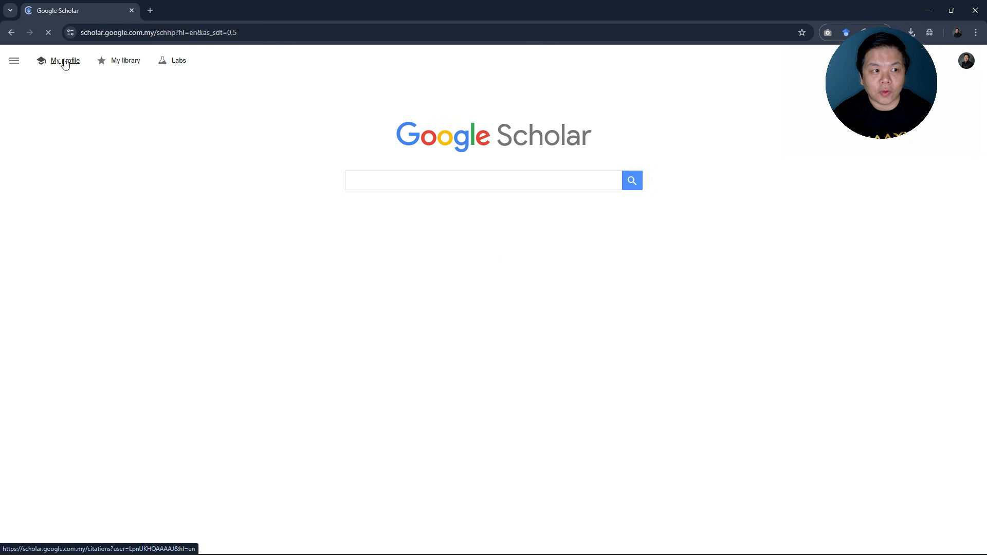
left_click(124, 60)
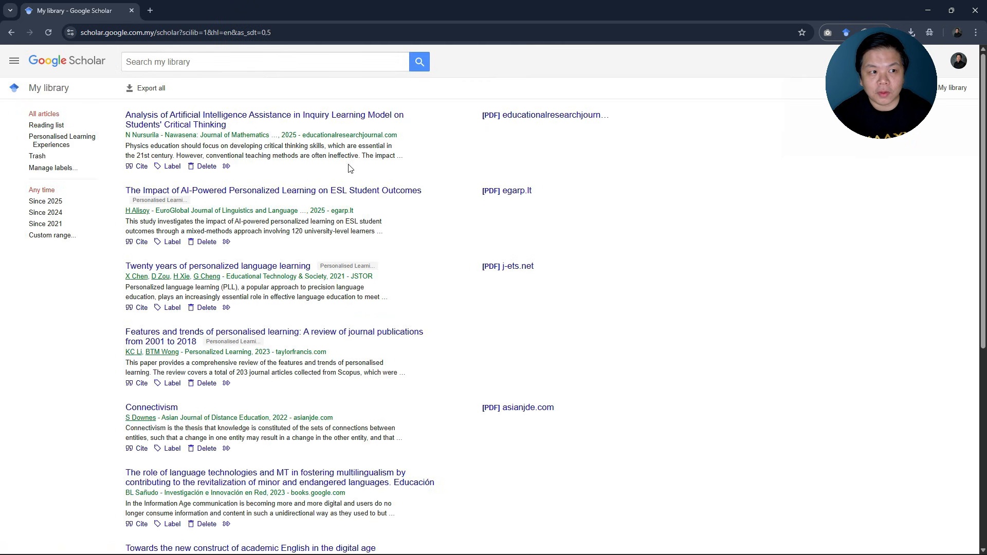
mouse_move(406, 237)
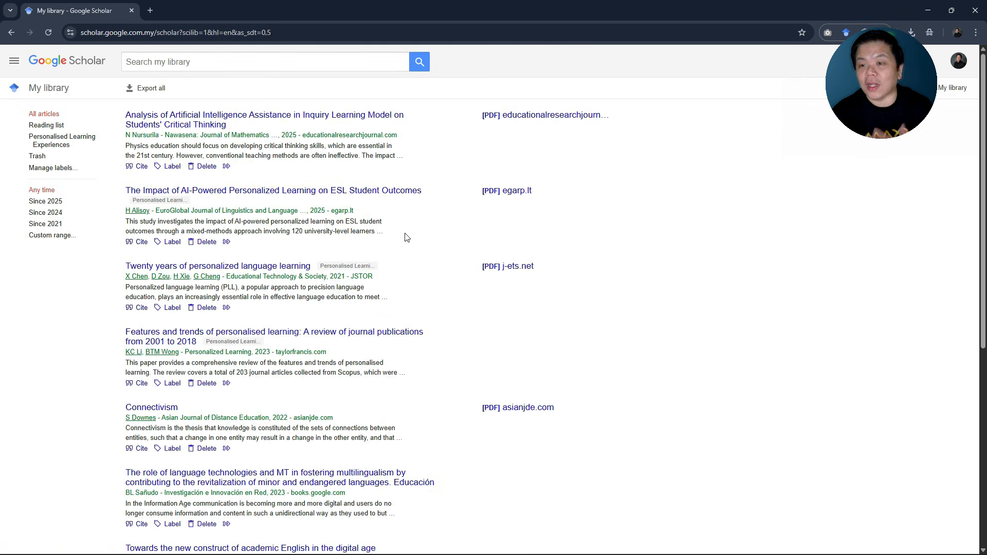
left_click(11, 31)
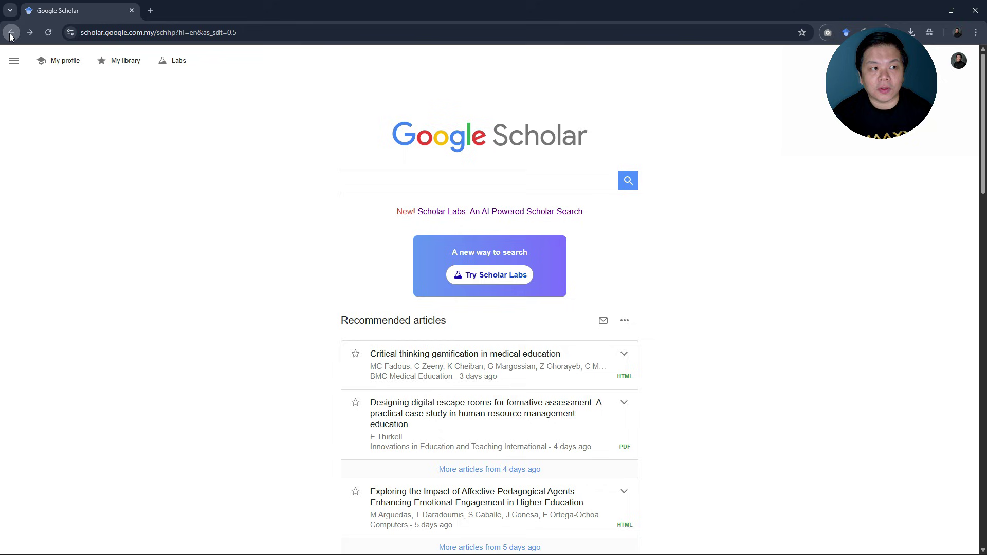
mouse_move(659, 257)
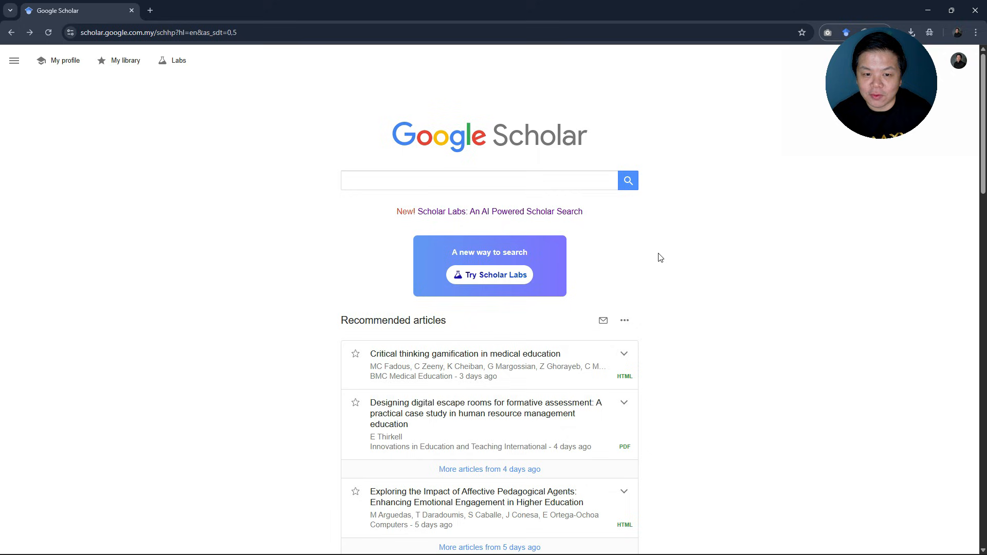
mouse_move(490, 276)
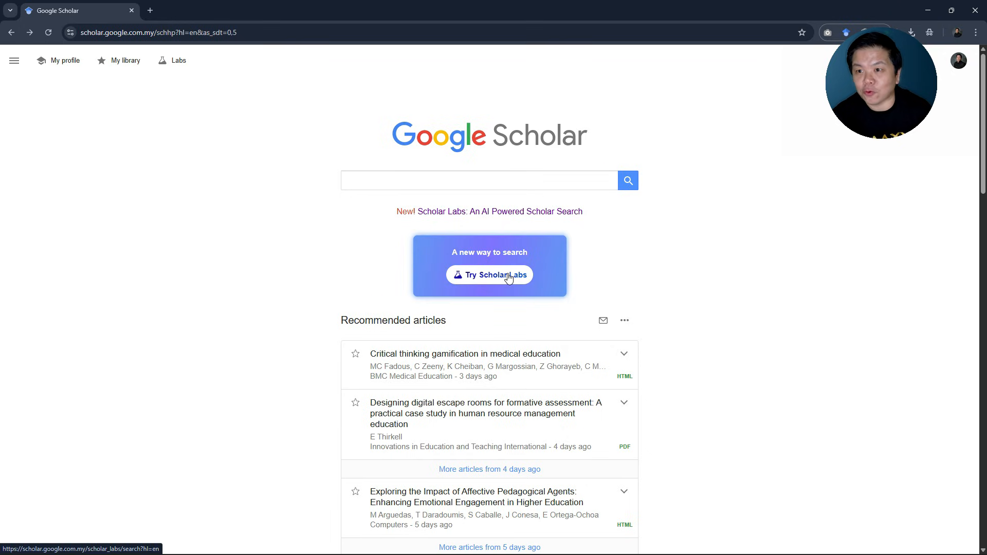